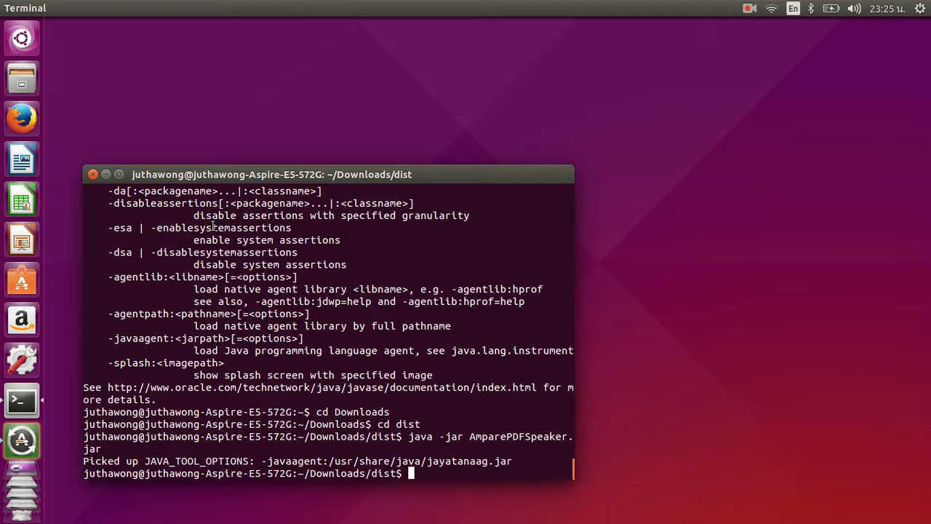
Step: Run java -jar AmparePDFSpeaker.jar from ~/Downloads/dist to start the speech reader
{"action": "type", "text": "java -jar AmparePDFSpeaker.jar"}
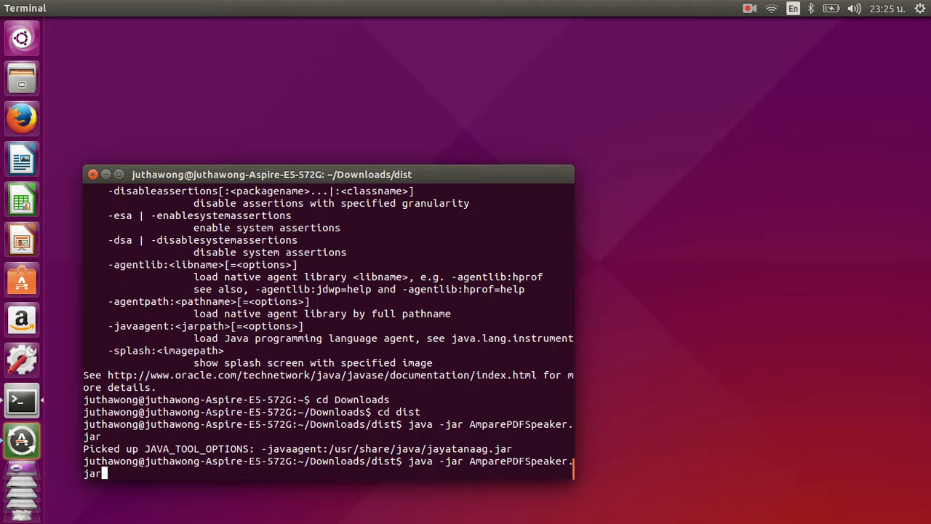
{"action": "key", "text": "Return"}
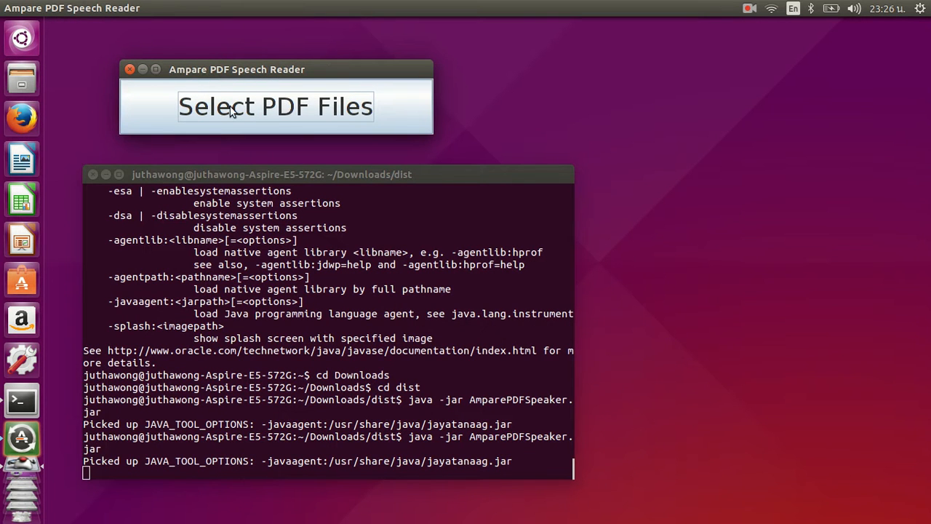
Step: In the Open dialog, enter Downloads and select the 4_Organisation_for_system_engineering PDF
{"action": "left_click", "coordinate": [275, 107]}
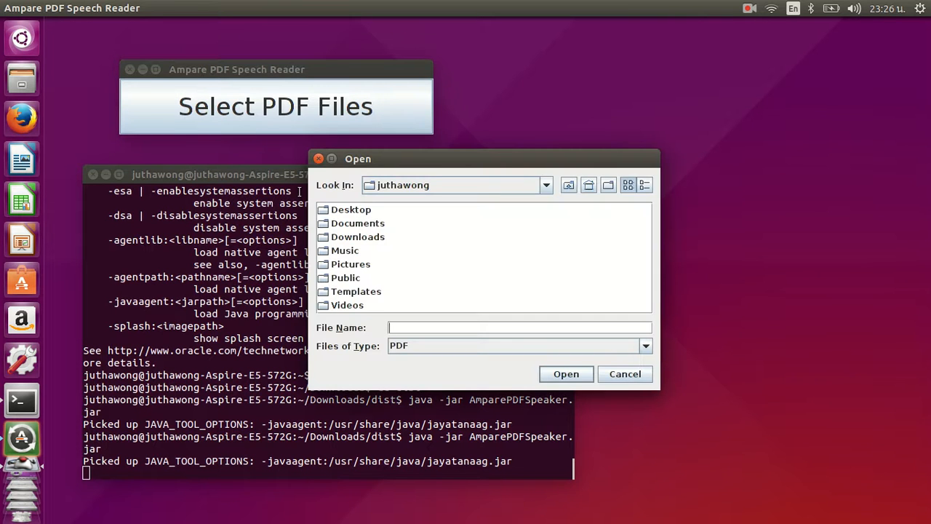
{"action": "right_click", "coordinate": [358, 236]}
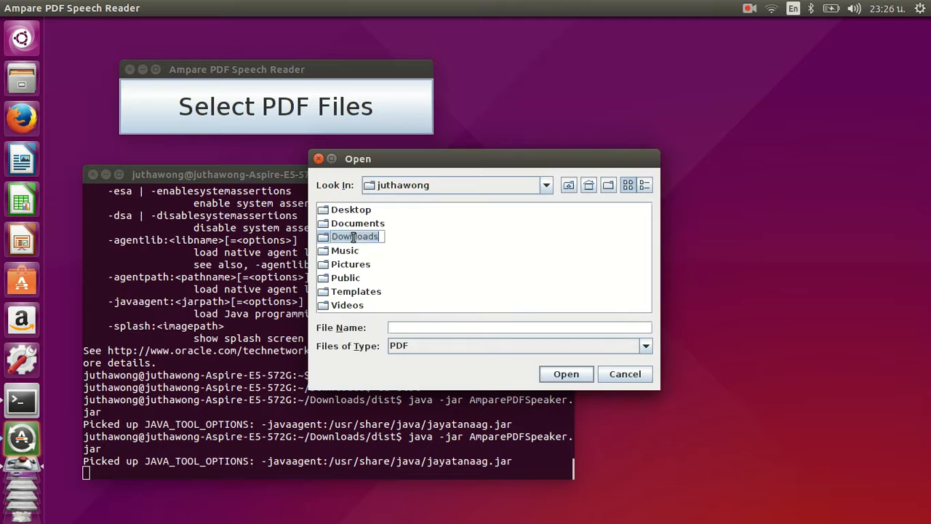
{"action": "right_click", "coordinate": [355, 235]}
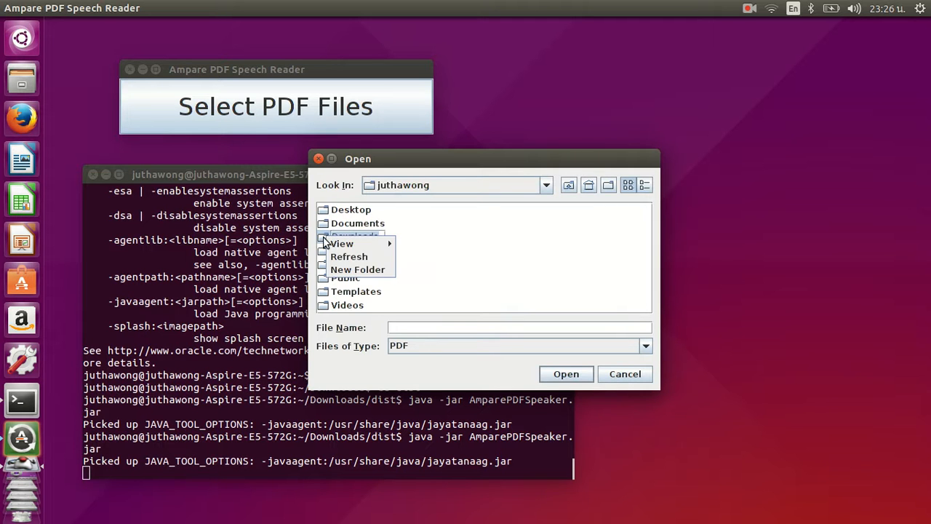
{"action": "left_click", "coordinate": [358, 236]}
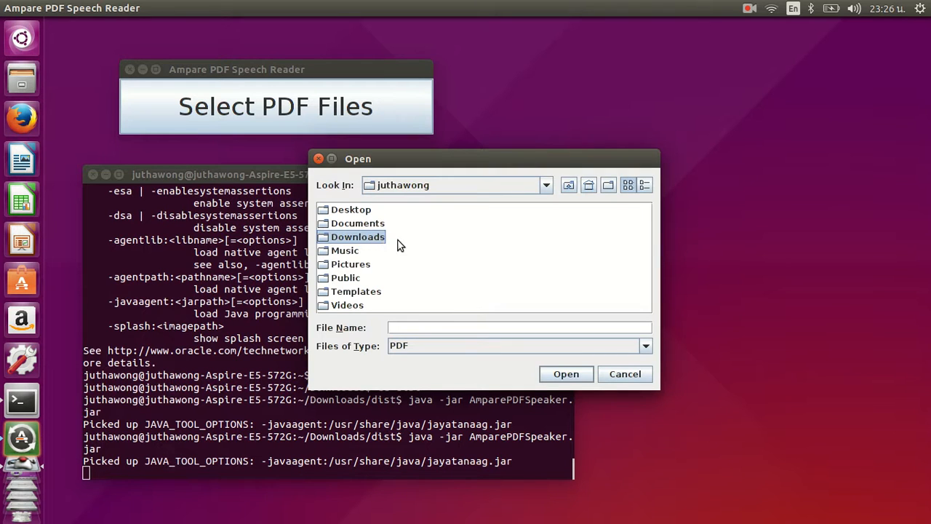
{"action": "double_click", "coordinate": [358, 236]}
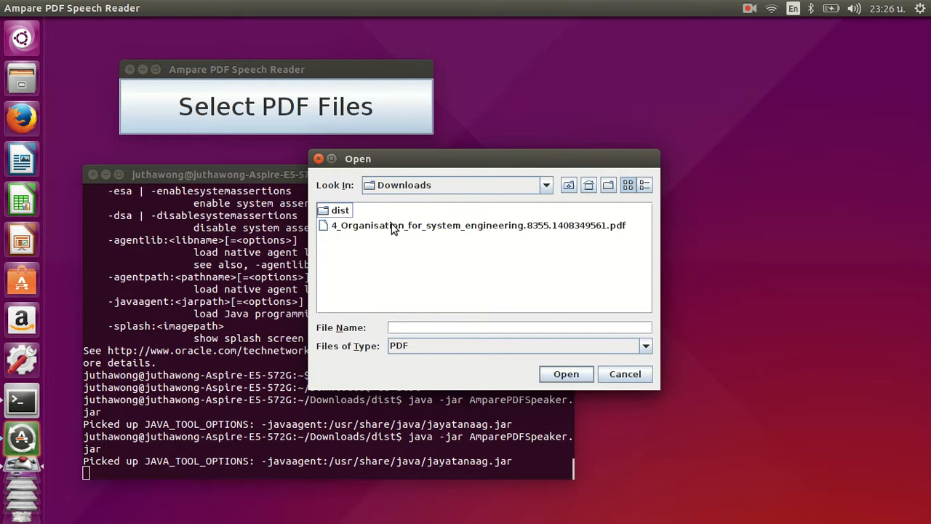
{"action": "left_click", "coordinate": [477, 225]}
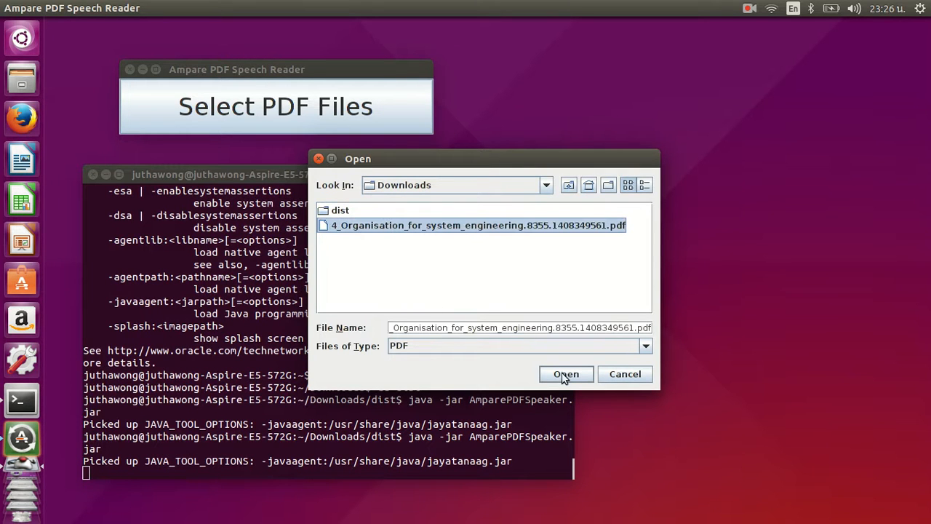
{"action": "mouse_move", "coordinate": [566, 372]}
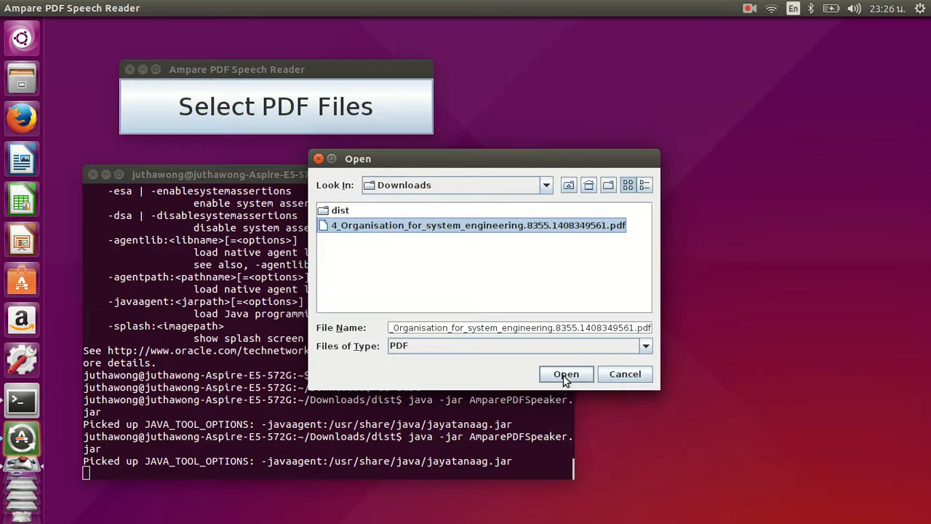
Step: Load the chosen PDF in Document Viewer and jump to page 5 of its 16 slides
{"action": "left_click", "coordinate": [566, 373]}
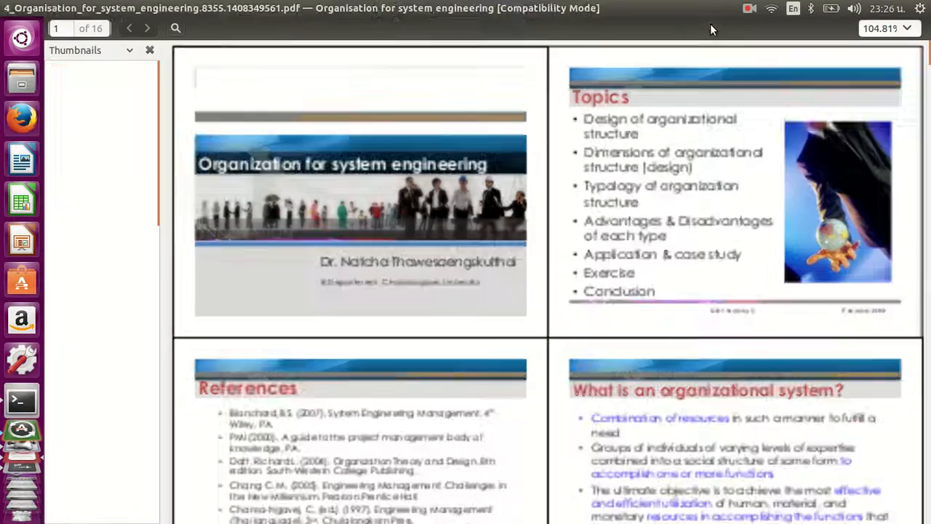
{"action": "scroll", "scroll_direction": "down", "scroll_amount": 3}
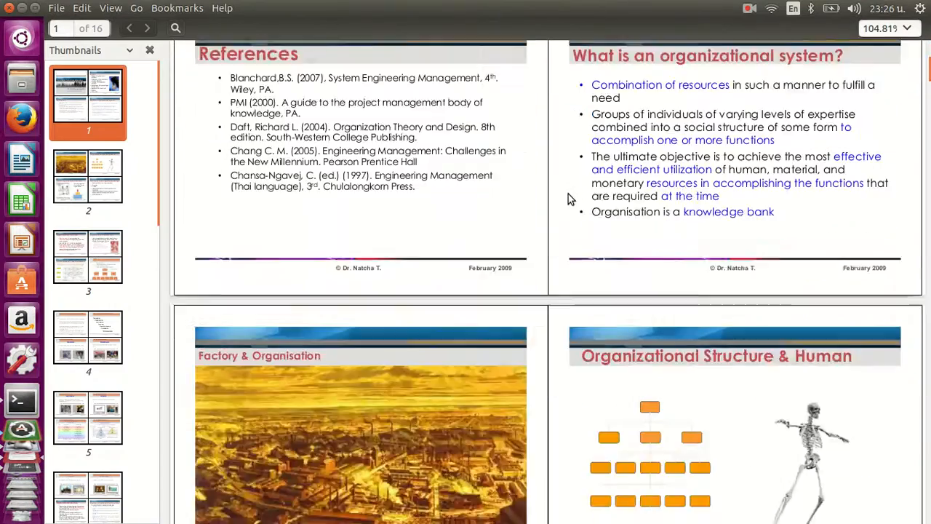
{"action": "left_click", "coordinate": [87, 425]}
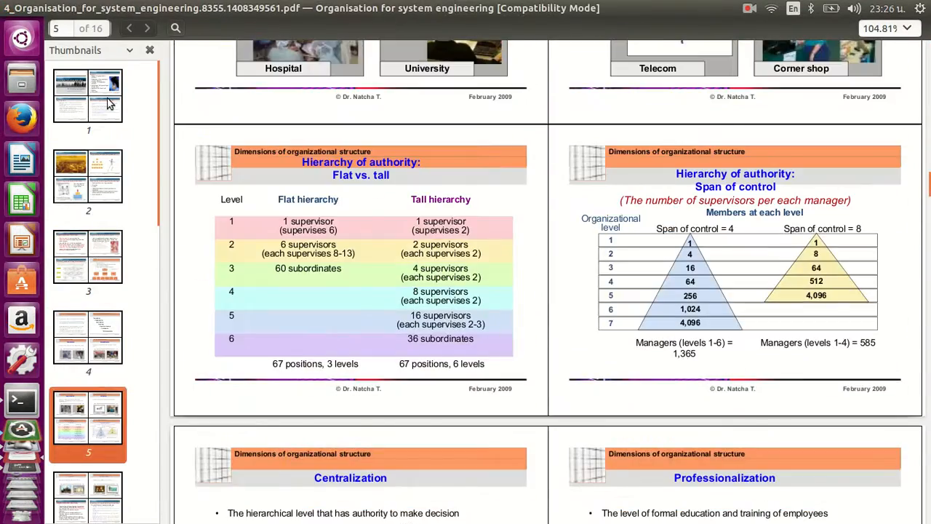